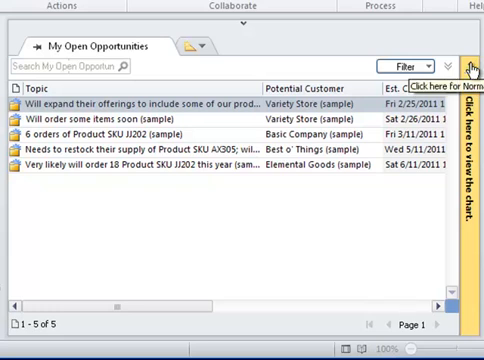
# Display the Sales Pipeline funnel chart beside the My Open Opportunities list
pyautogui.click(461, 60)
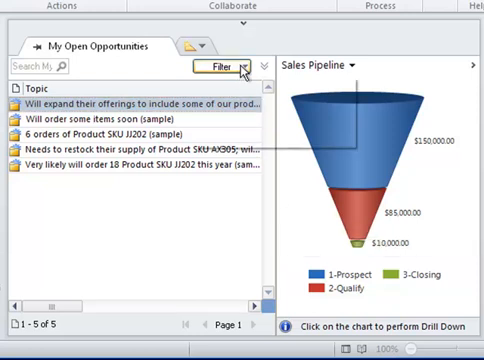
pyautogui.click(253, 63)
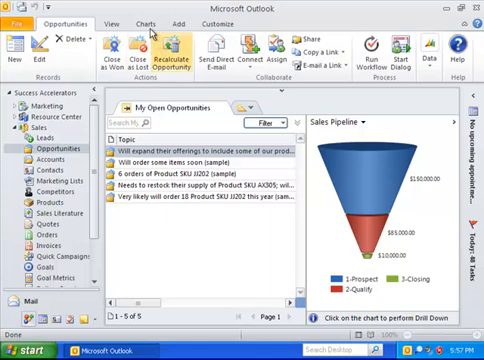
# Create a pie chart of Opportunity Count: All by Owner, named 'Owner Pie Chart', and save it
pyautogui.click(150, 22)
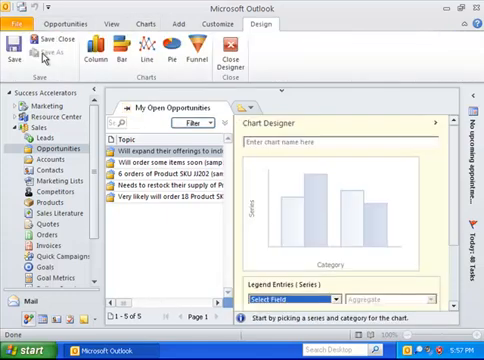
pyautogui.moveTo(48, 48)
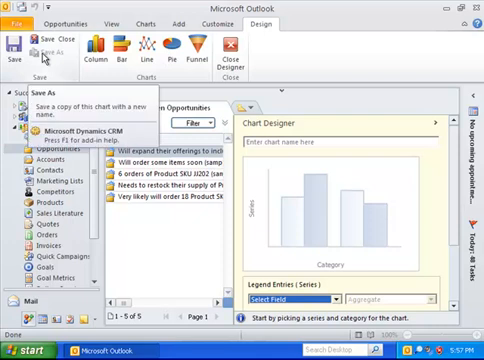
pyautogui.click(172, 46)
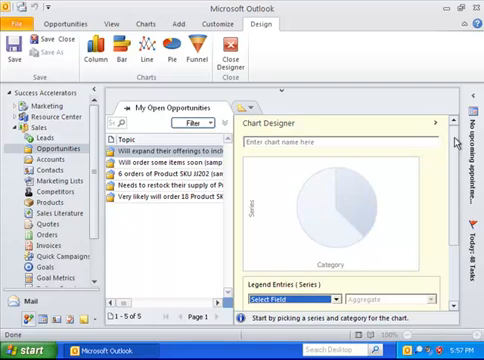
pyautogui.click(305, 302)
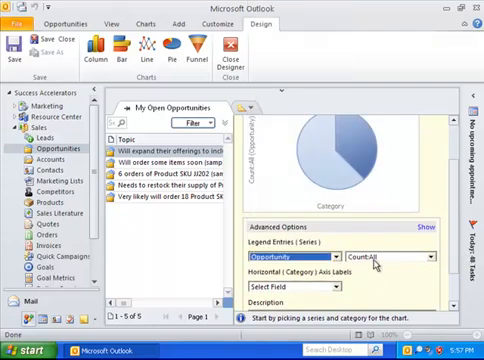
pyautogui.click(300, 264)
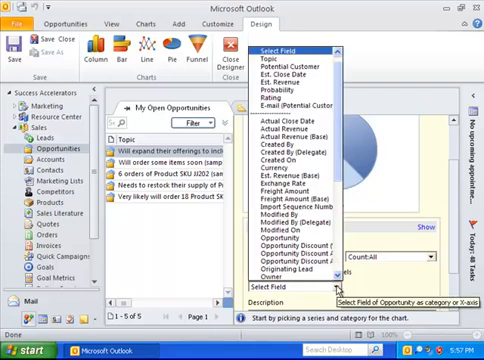
pyautogui.click(272, 264)
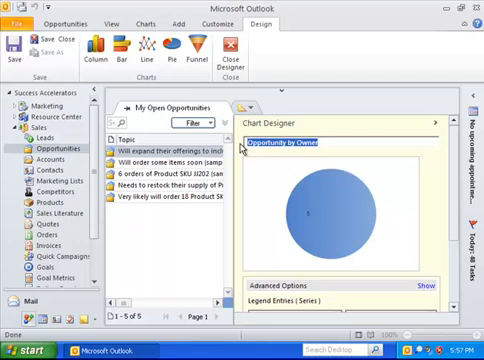
pyautogui.write('Owner Pie Chart')
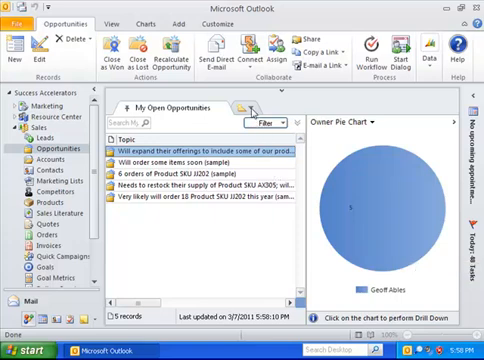
# Switch the view to Closed Opportunities so the Owner Pie Chart shows closed deals by owner
pyautogui.click(247, 107)
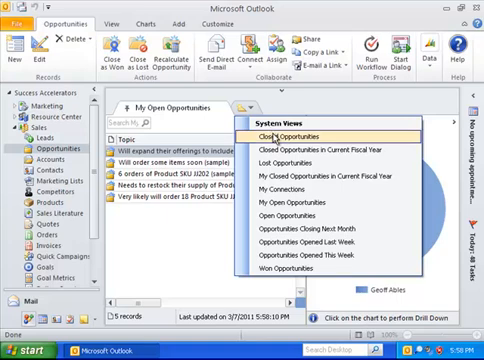
pyautogui.click(287, 128)
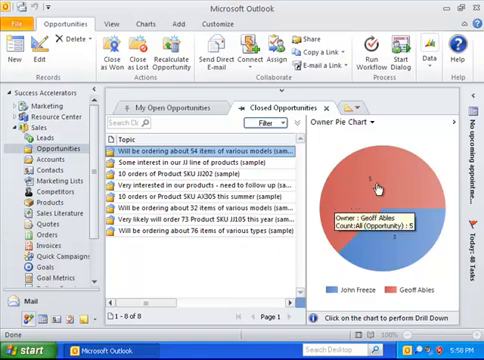
pyautogui.moveTo(390, 243)
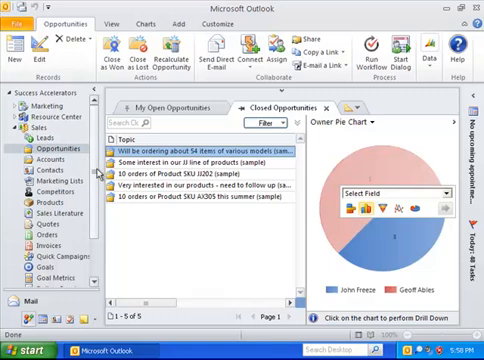
# Go to Workplace > Dashboards and open the sales dashboard for editing
pyautogui.scroll(-3)
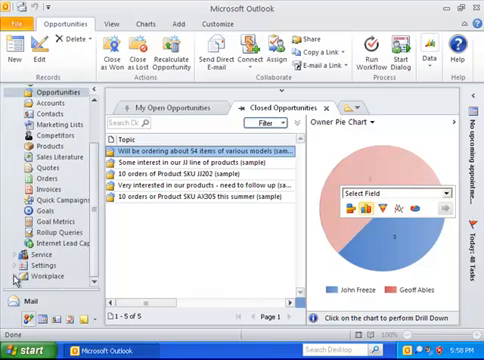
pyautogui.scroll(-3)
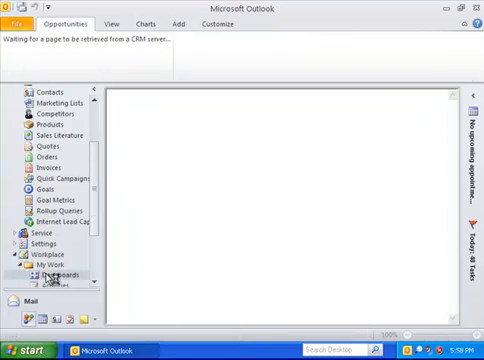
pyautogui.click(57, 273)
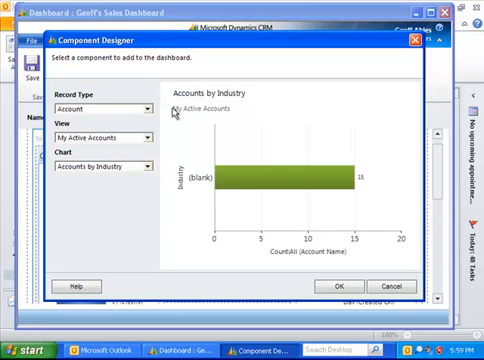
# Set the component to Opportunity, Open Opportunities view, Owner Pie Chart, and add it to the dashboard
pyautogui.click(137, 108)
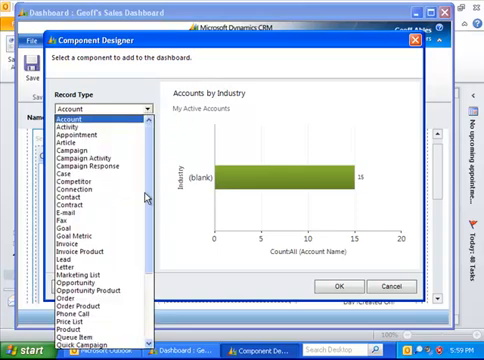
pyautogui.click(85, 262)
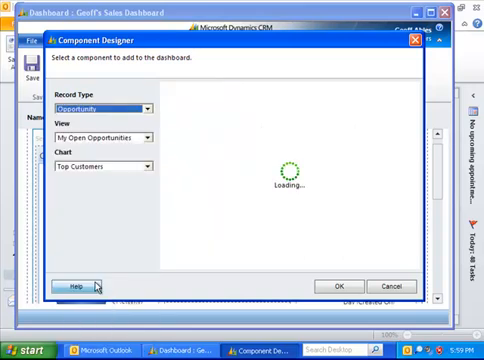
pyautogui.click(148, 137)
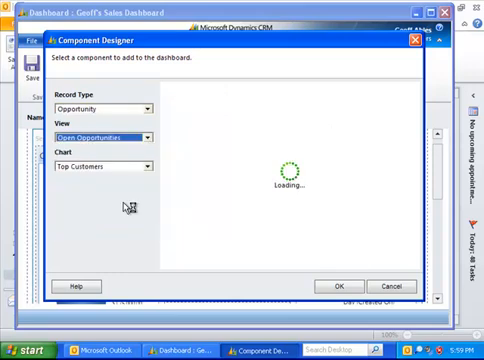
pyautogui.click(147, 167)
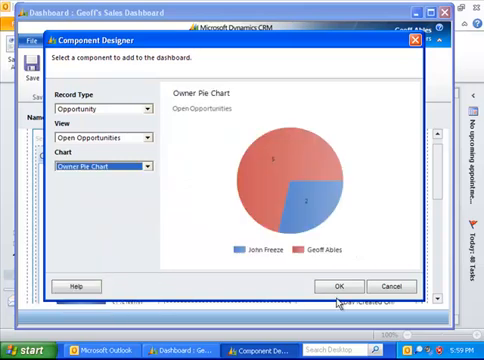
pyautogui.click(344, 284)
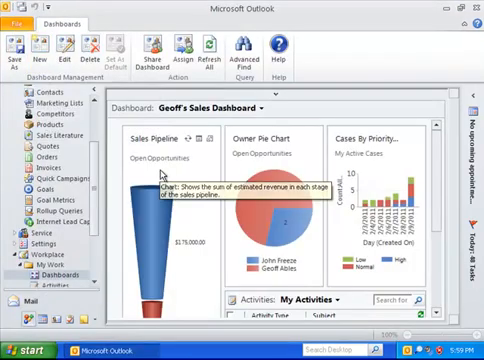
pyautogui.moveTo(283, 195)
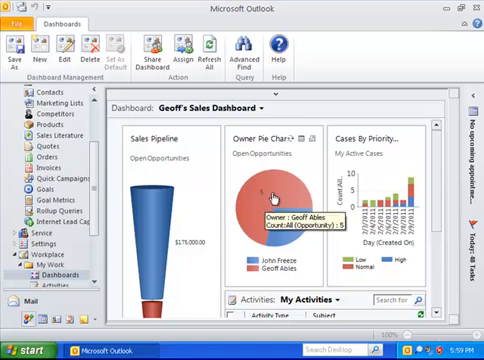